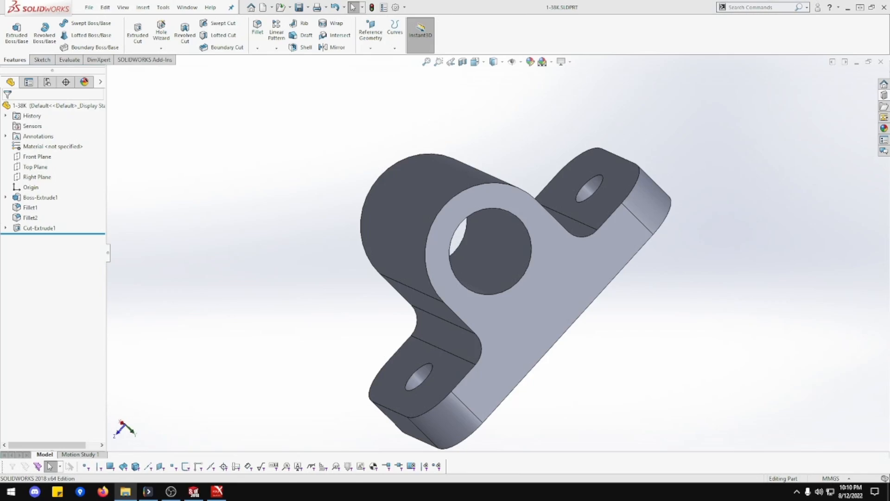
Close the finished plummer block part, leaving no document open
{"action": "left_click", "coordinate": [89, 7]}
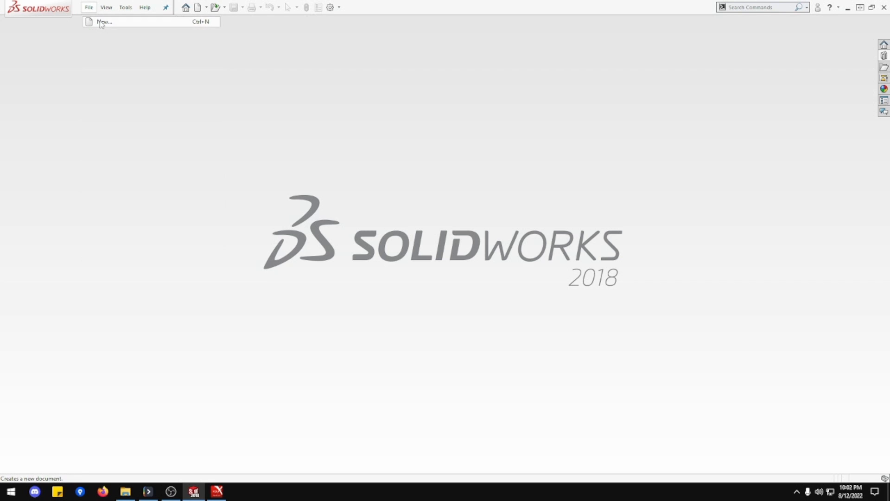
Create a new part from the mm template and save it as 1-38K
{"action": "left_click", "coordinate": [102, 21]}
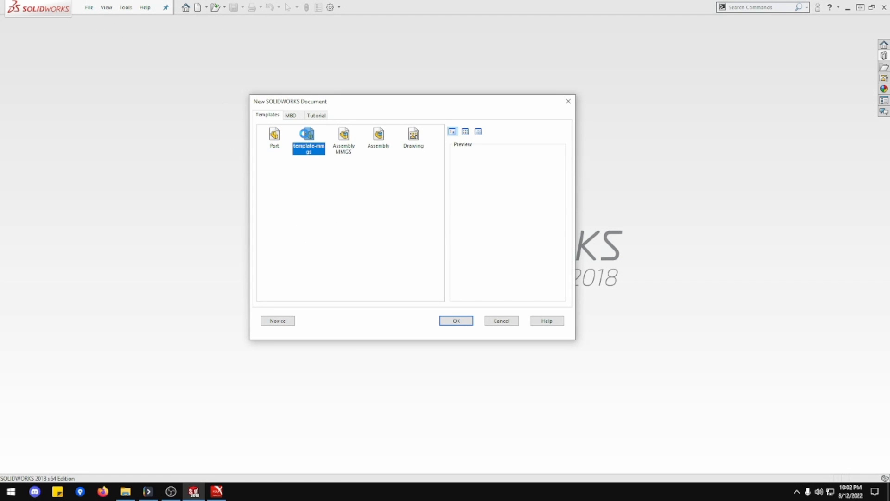
{"action": "left_click", "coordinate": [456, 320]}
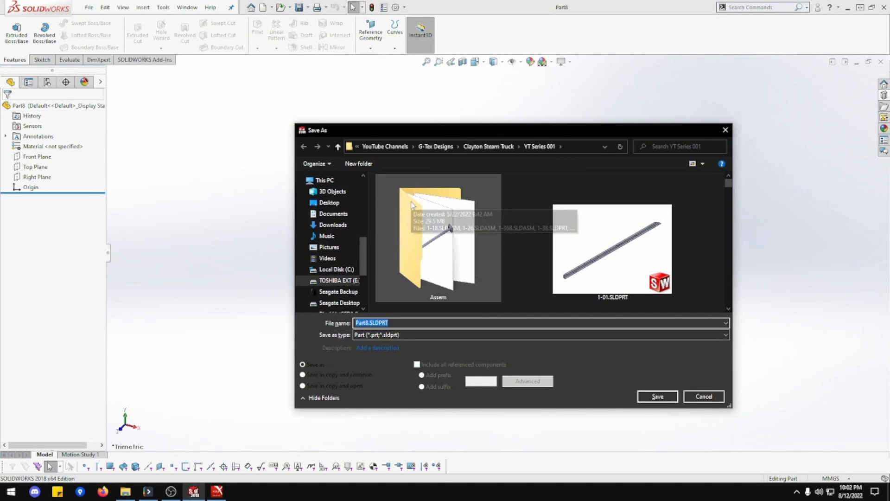
{"action": "type", "text": "1-38K"}
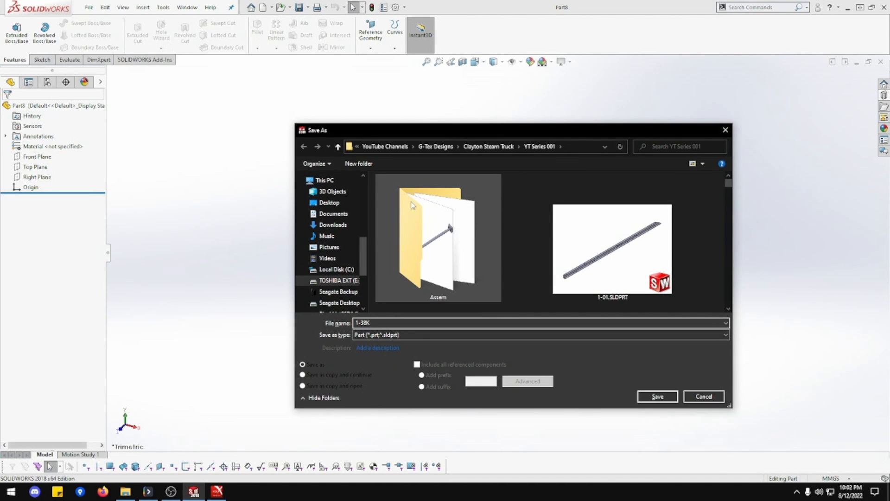
{"action": "left_click", "coordinate": [657, 396]}
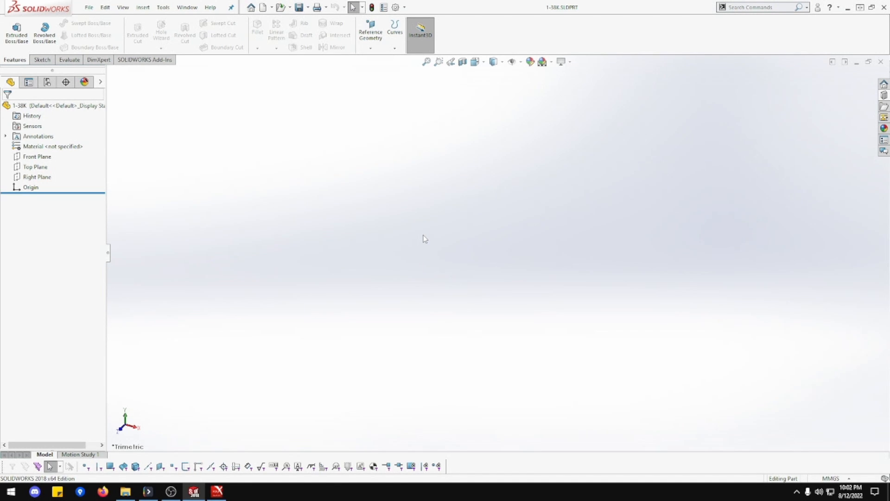
{"action": "mouse_move", "coordinate": [523, 278]}
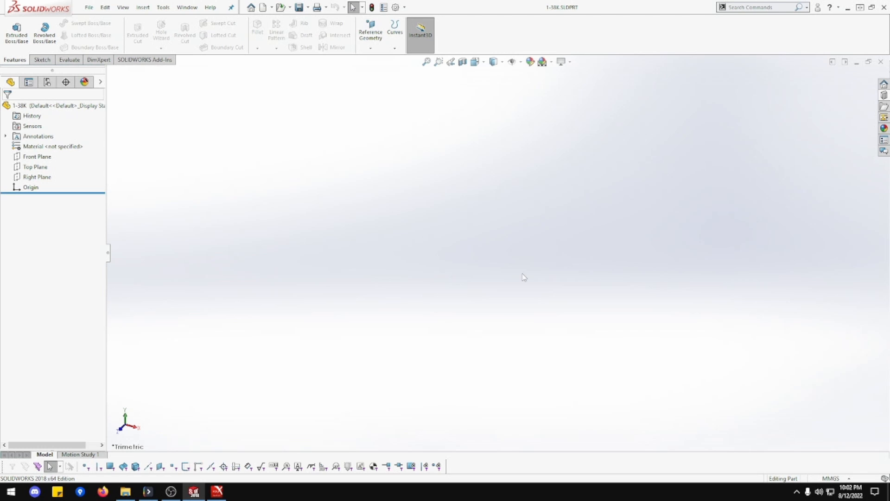
{"action": "mouse_move", "coordinate": [705, 251]}
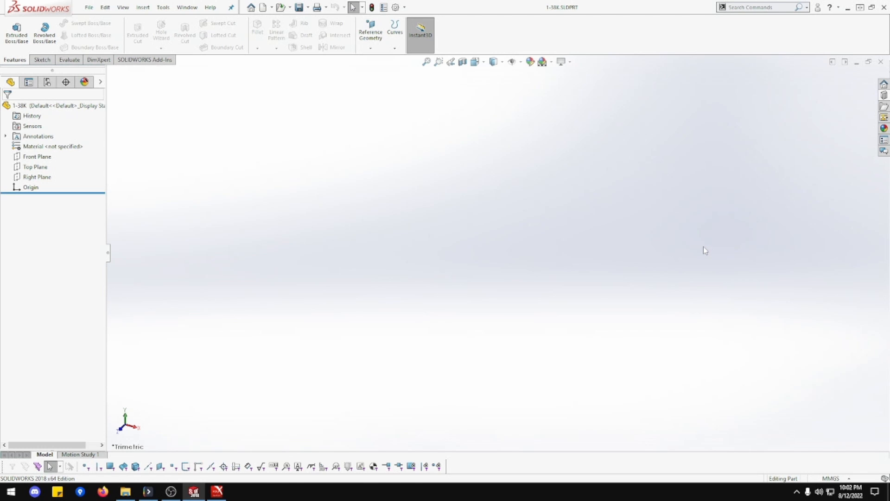
{"action": "mouse_move", "coordinate": [193, 203]}
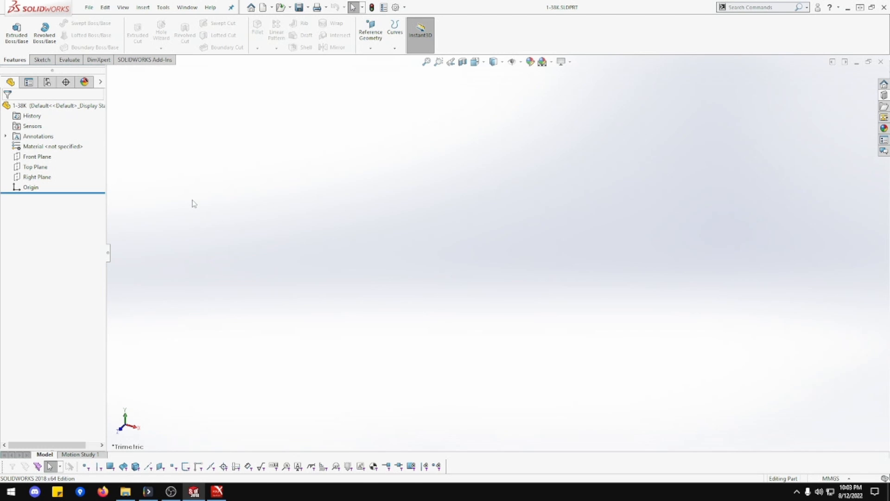
Start a sketch on the Right Plane and draw a circle centred on the origin
{"action": "right_click", "coordinate": [37, 177]}
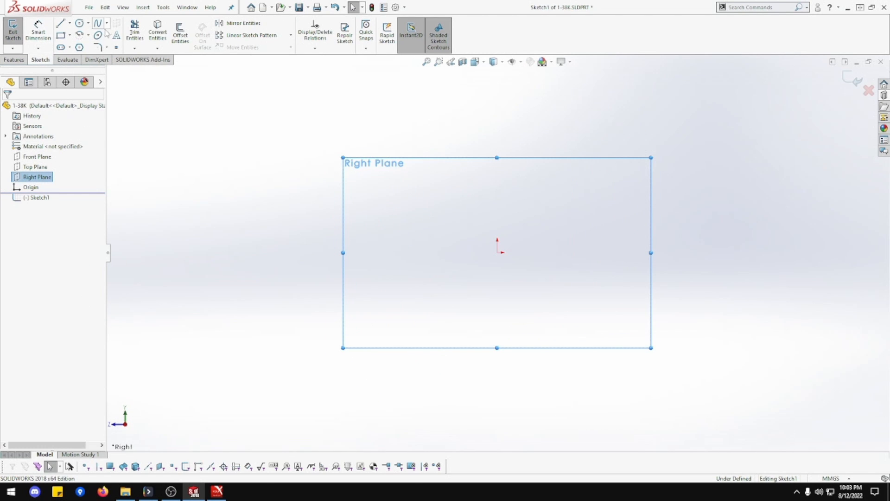
{"action": "mouse_move", "coordinate": [97, 34]}
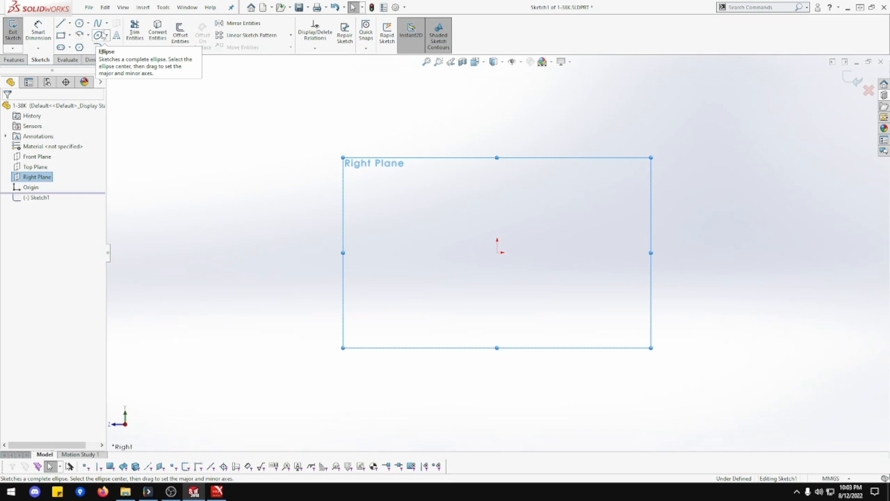
{"action": "left_click", "coordinate": [78, 23]}
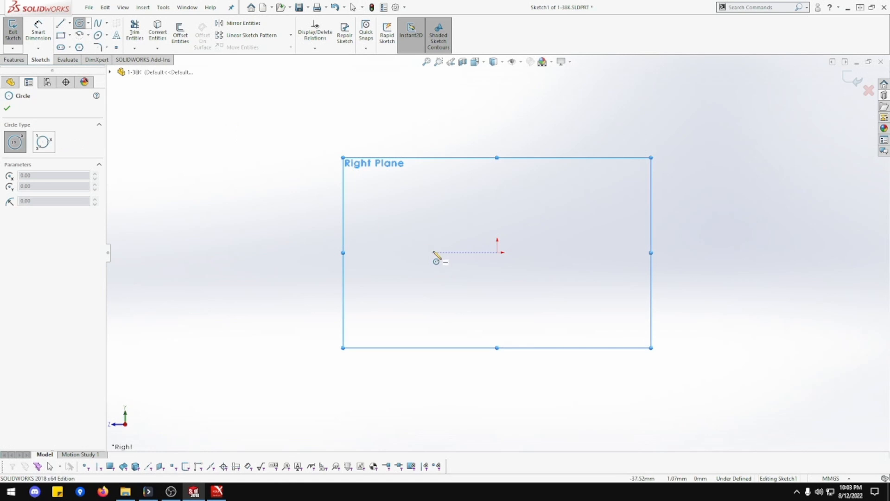
{"action": "left_click_drag", "start_coordinate": [497, 252], "coordinate": [556, 252]}
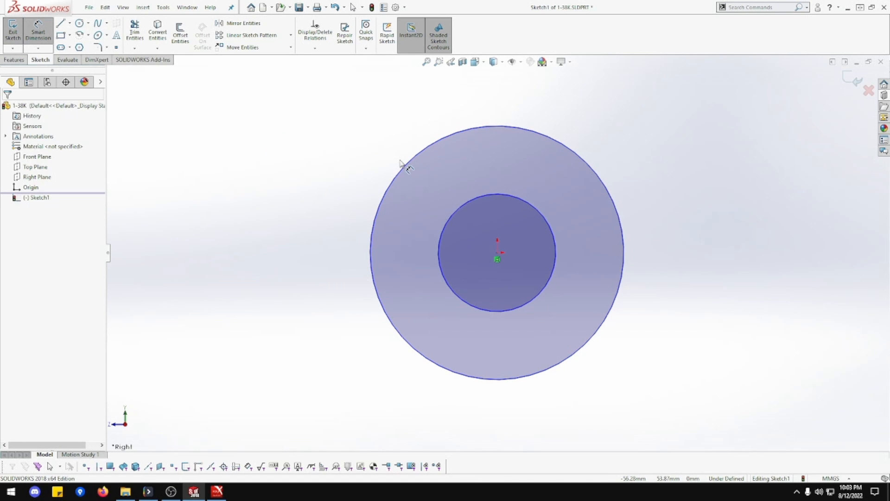
{"action": "mouse_move", "coordinate": [549, 206]}
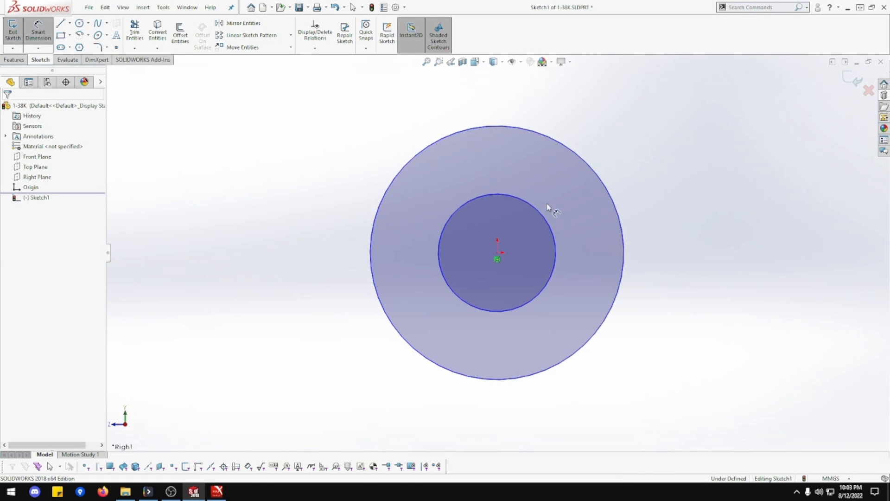
Dimension the concentric circles Ø12 and Ø19, placing the Ø19 dimension below
{"action": "left_click", "coordinate": [497, 199]}
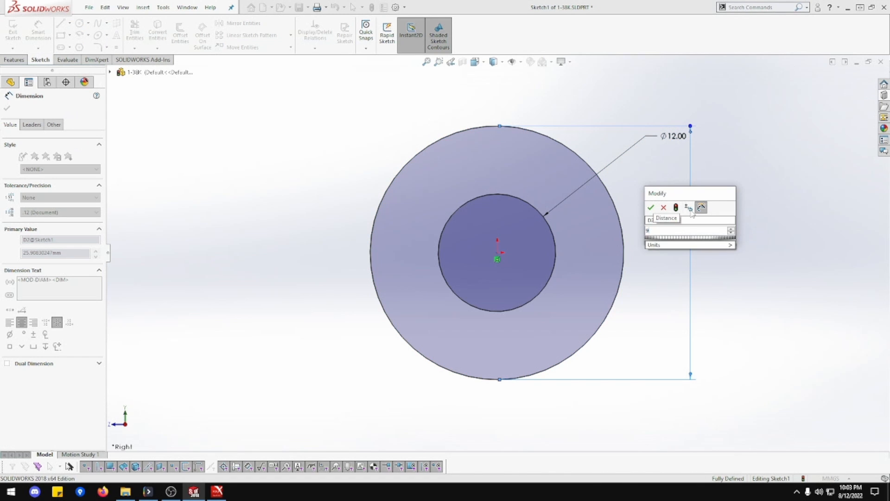
{"action": "type", "text": ".5"}
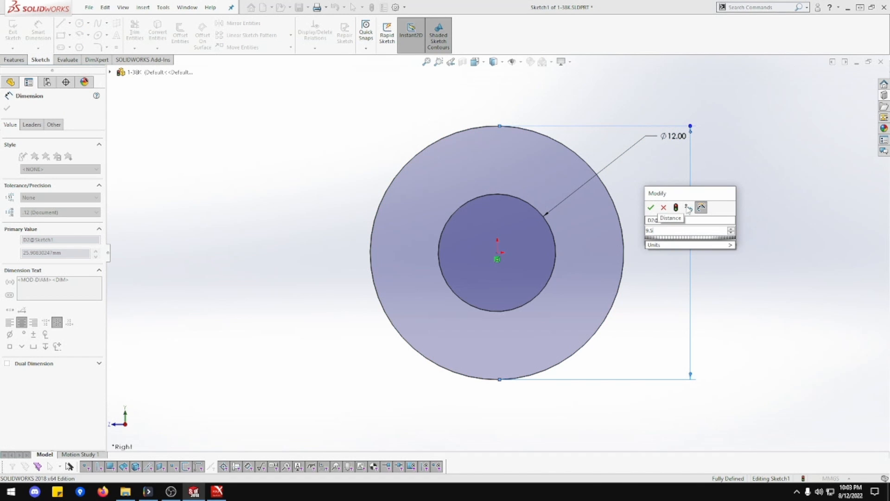
{"action": "left_click", "coordinate": [651, 207]}
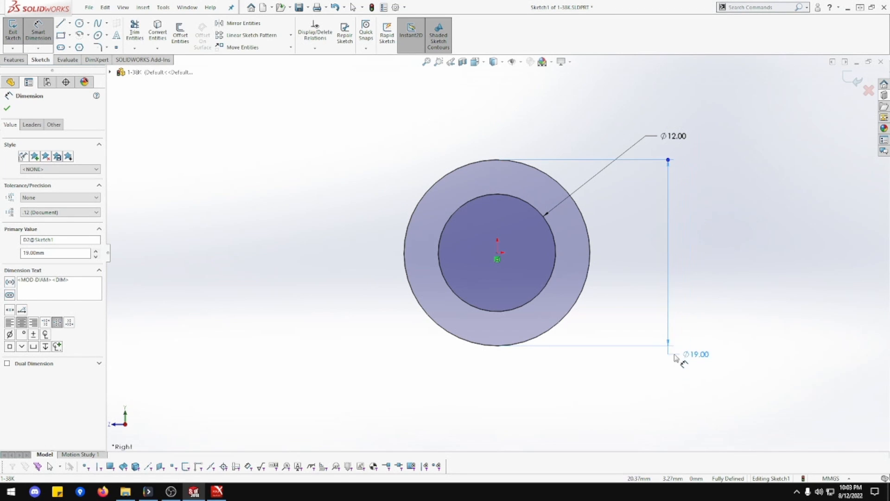
{"action": "left_click_drag", "start_coordinate": [696, 354], "coordinate": [677, 393]}
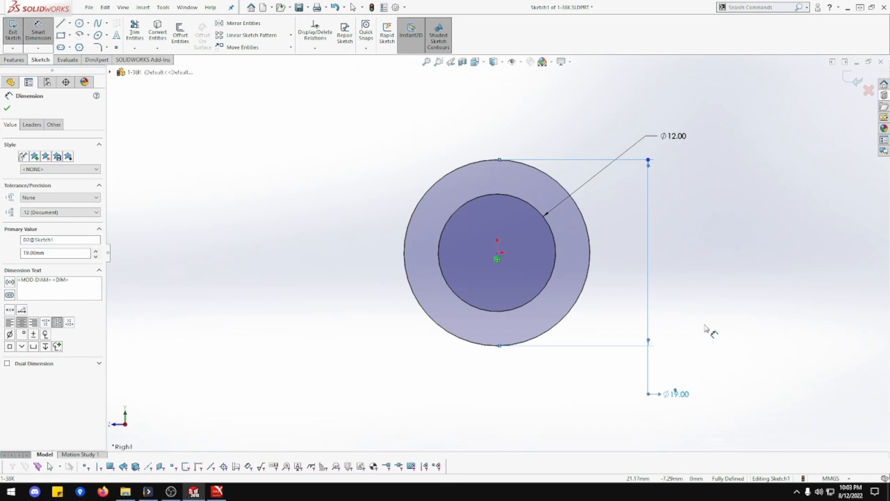
{"action": "mouse_move", "coordinate": [704, 318]}
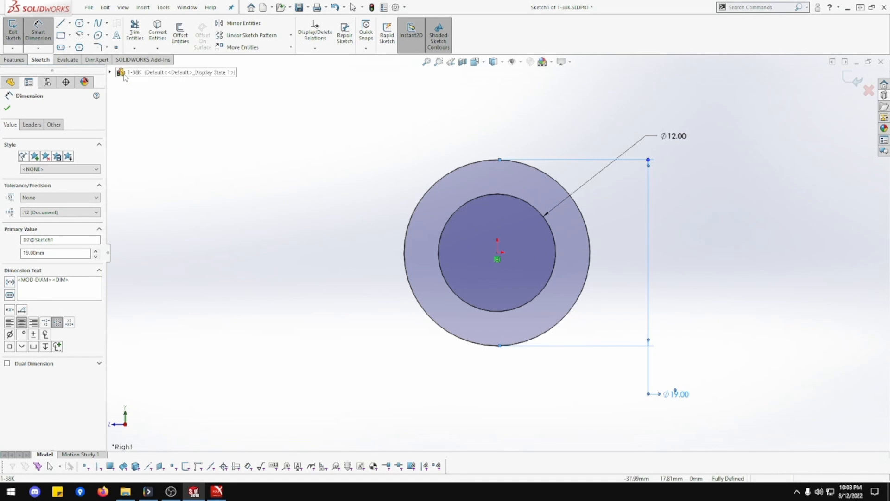
{"action": "left_click", "coordinate": [69, 22]}
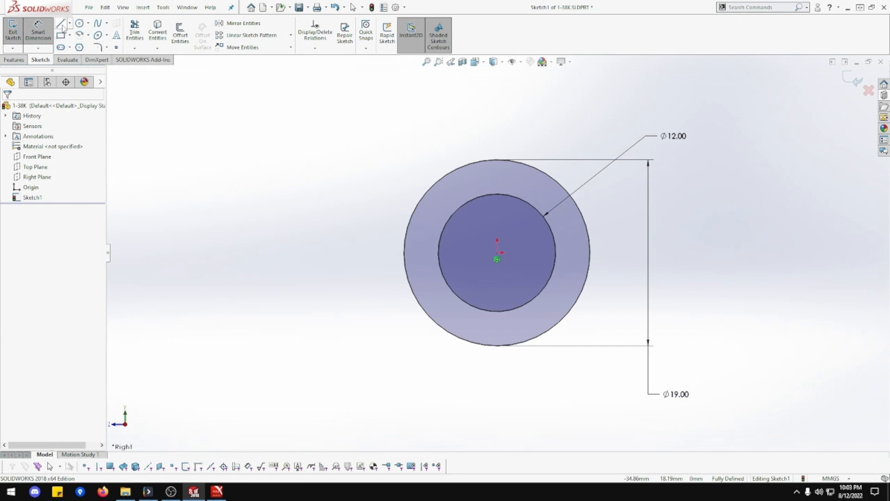
Draw the T-flange outline tangent to the outer circle, dimensioned 47 wide and 6.5 thick
{"action": "left_click", "coordinate": [63, 22]}
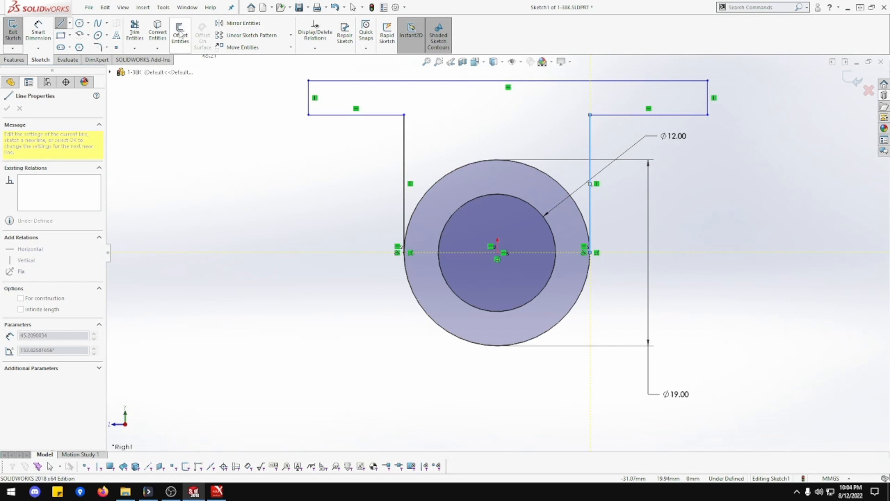
{"action": "left_click", "coordinate": [134, 33]}
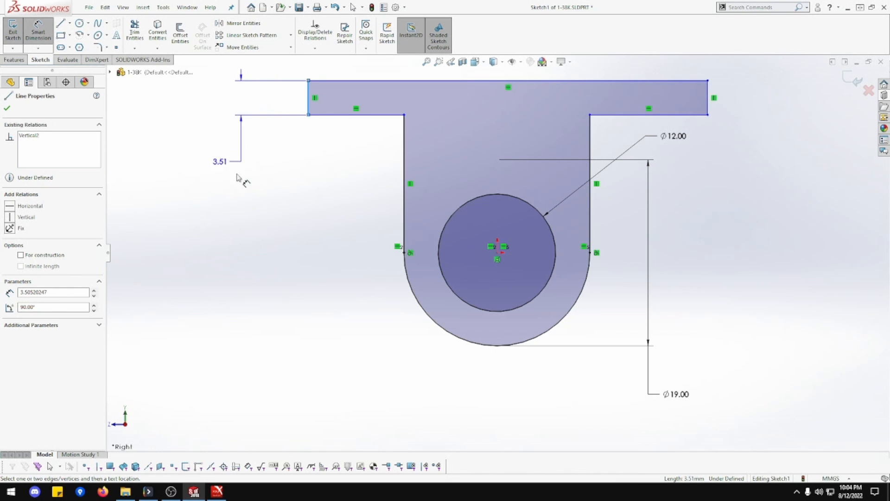
{"action": "left_click", "coordinate": [219, 175]}
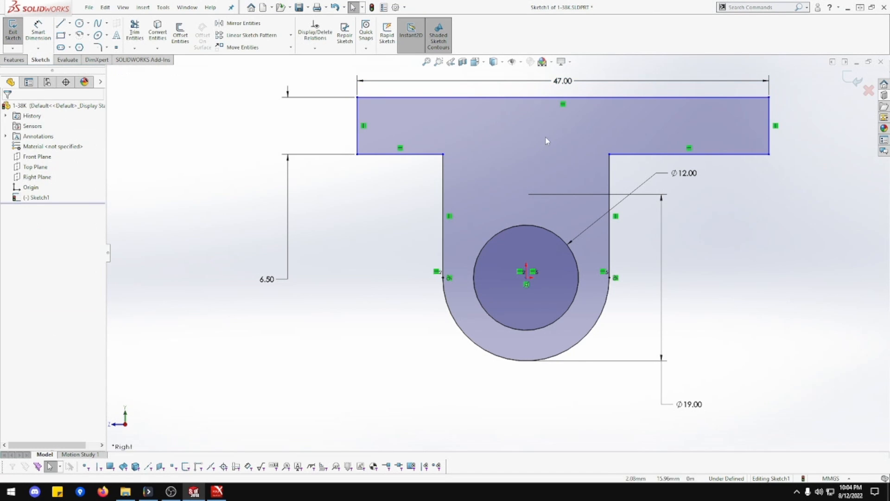
Draw a vertical centreline from the bore centre to the midpoint of the flange's top edge
{"action": "left_click", "coordinate": [562, 97]}
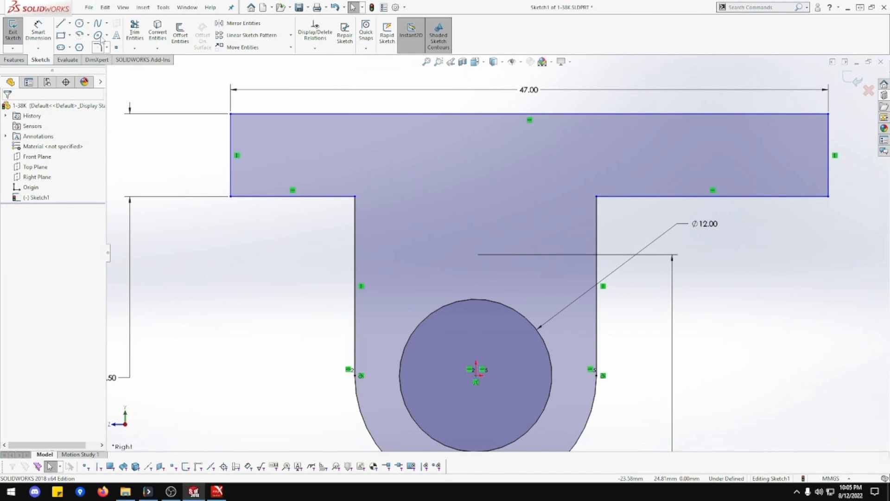
{"action": "left_click", "coordinate": [61, 22]}
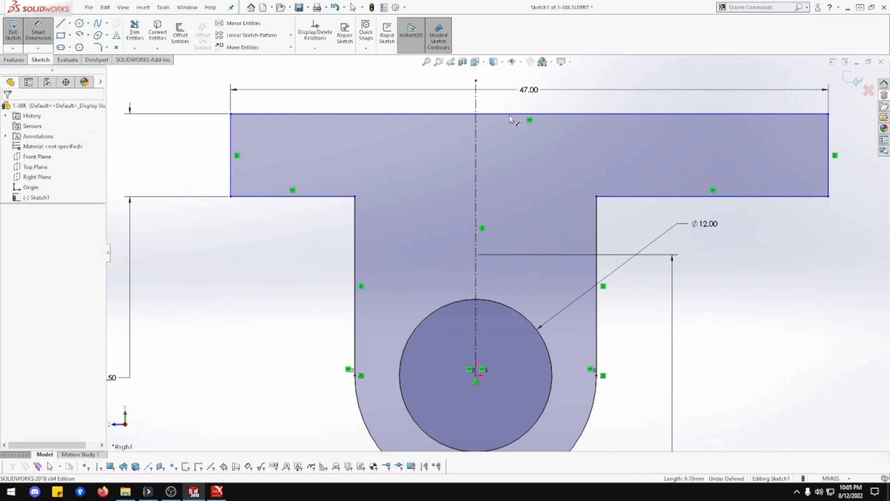
{"action": "mouse_move", "coordinate": [530, 118]}
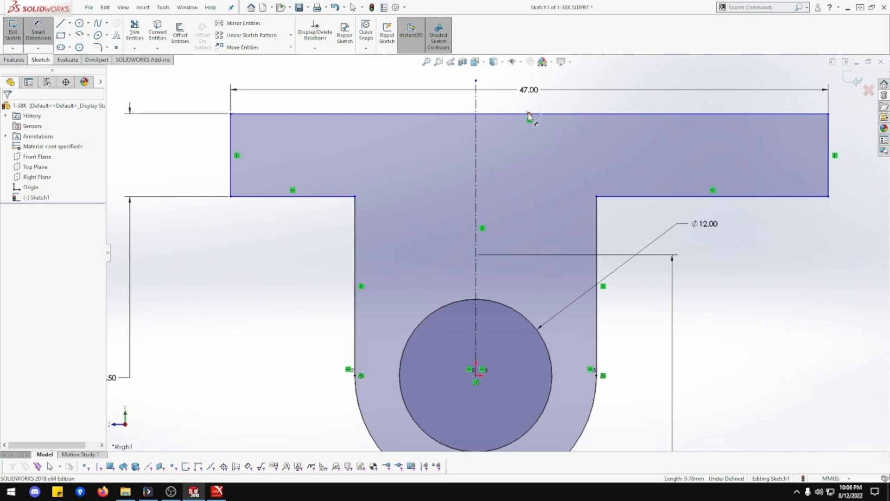
{"action": "left_click", "coordinate": [527, 116]}
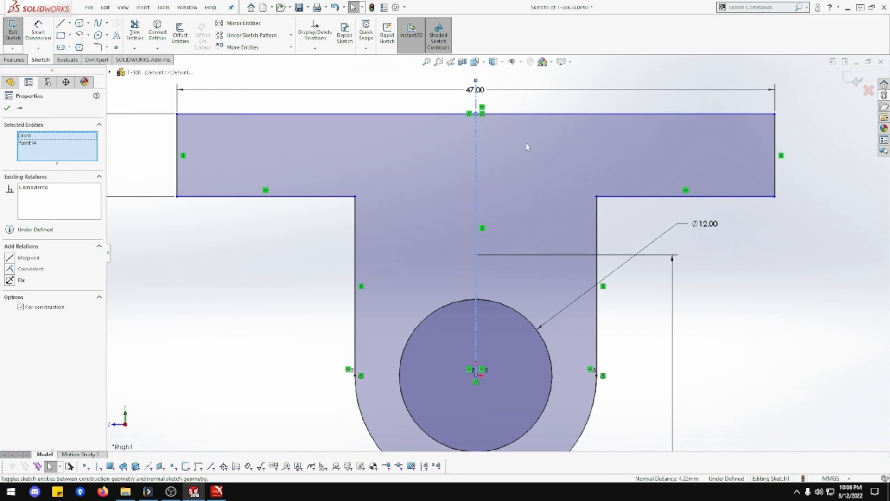
{"action": "mouse_move", "coordinate": [559, 185]}
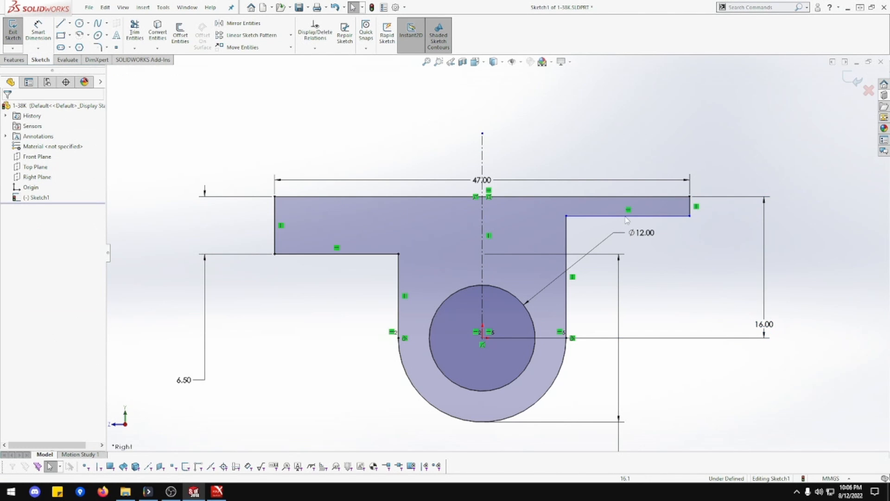
Make the two flange underside corners horizontal so the sketch is fully defined
{"action": "left_click", "coordinate": [628, 216]}
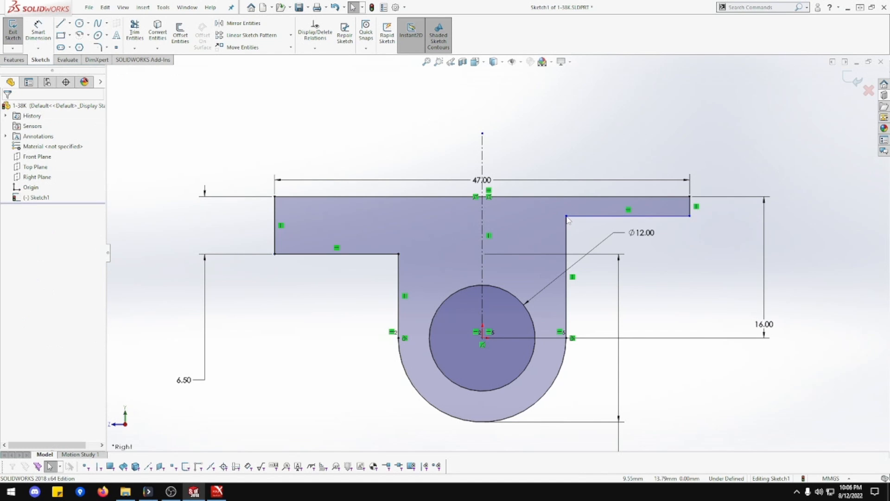
{"action": "left_click", "coordinate": [565, 217]}
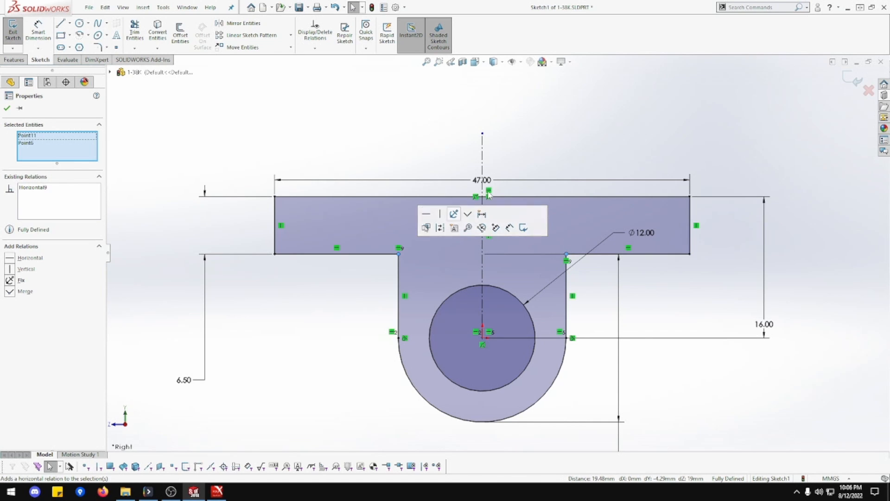
{"action": "left_click", "coordinate": [556, 141]}
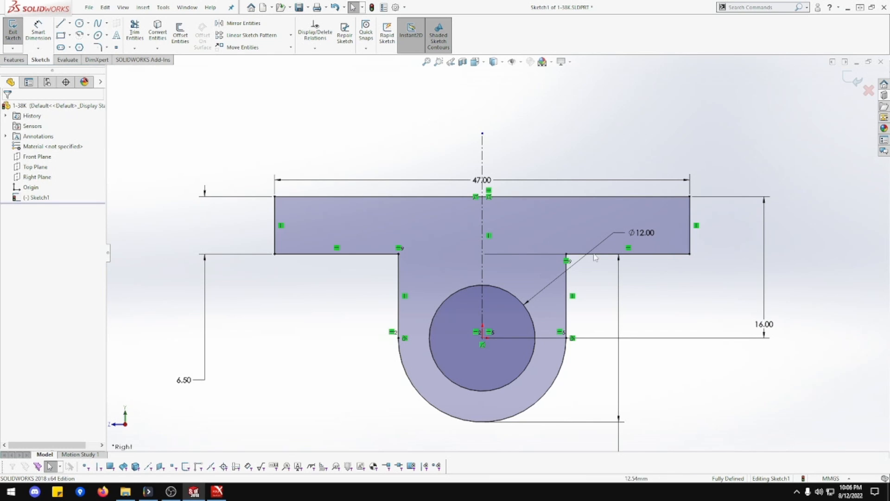
{"action": "mouse_move", "coordinate": [578, 261]}
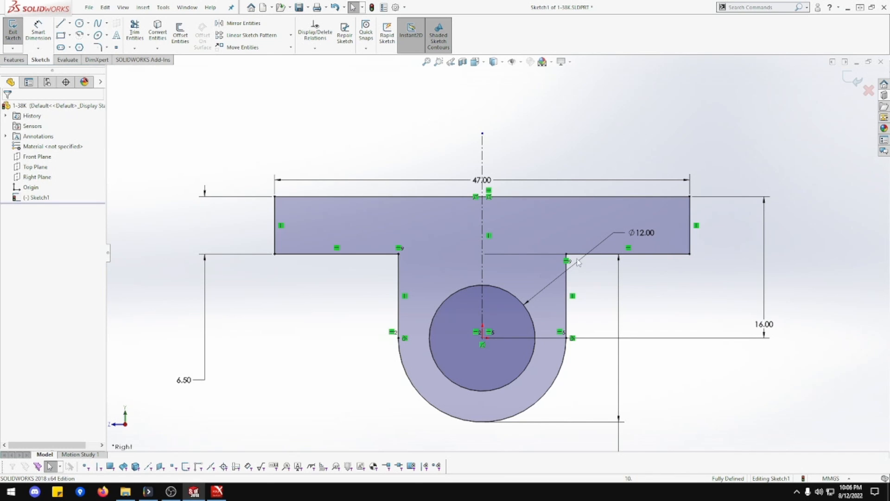
{"action": "mouse_move", "coordinate": [317, 119]}
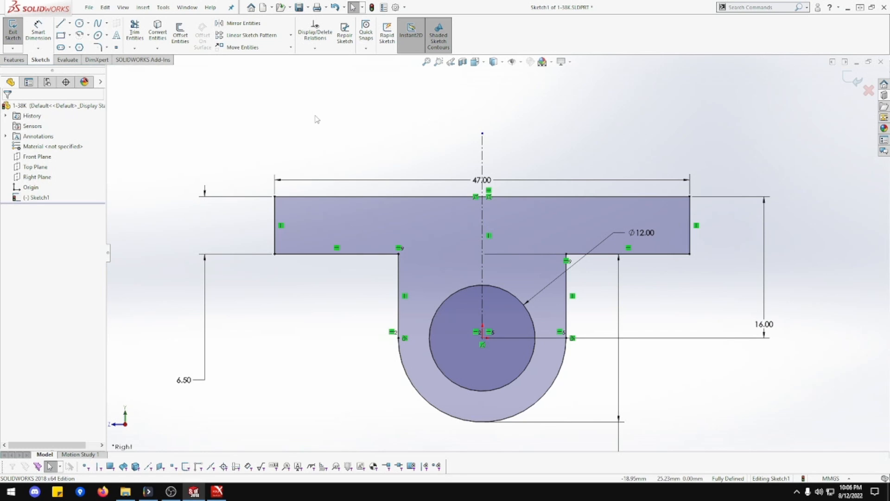
{"action": "mouse_move", "coordinate": [409, 156]}
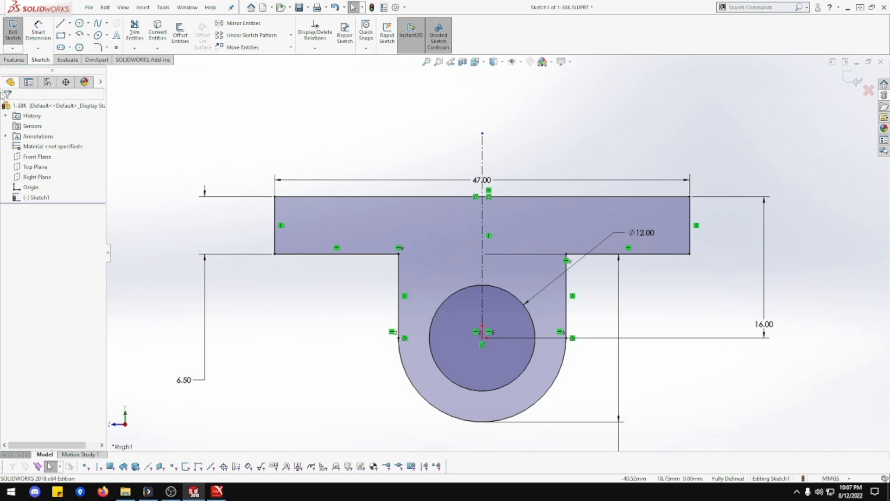
Extrude the T profile Mid Plane to 26 mm as Boss-Extrude1
{"action": "left_click", "coordinate": [14, 60]}
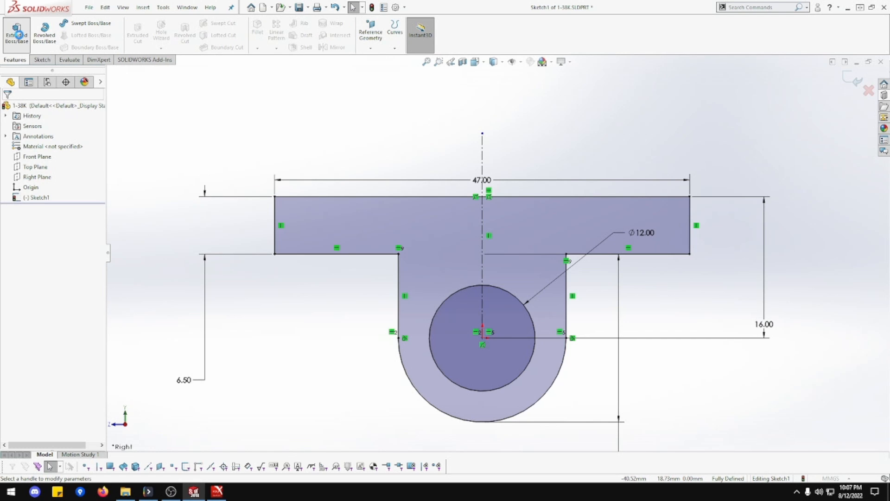
{"action": "left_click", "coordinate": [16, 35]}
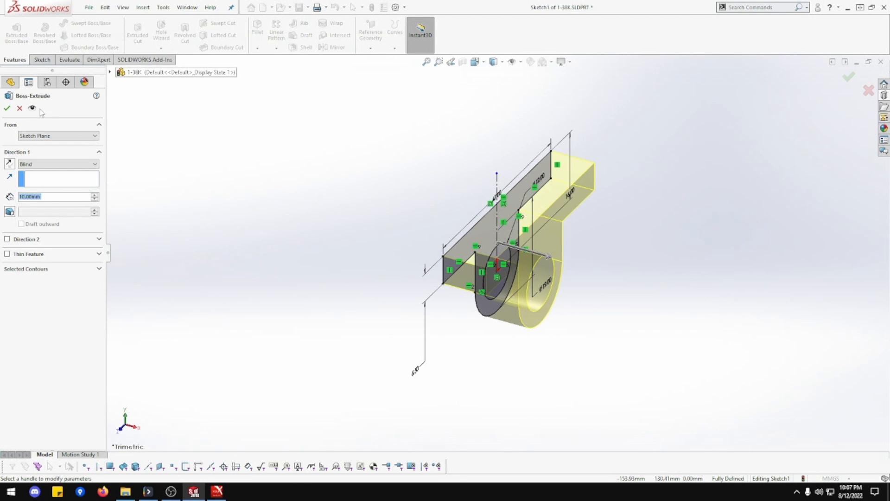
{"action": "left_click", "coordinate": [56, 164]}
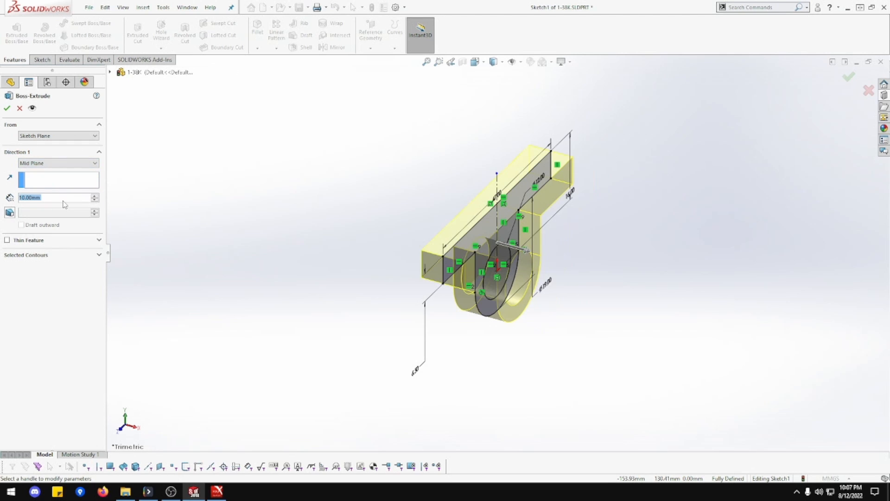
{"action": "type", "text": "26.00mm"}
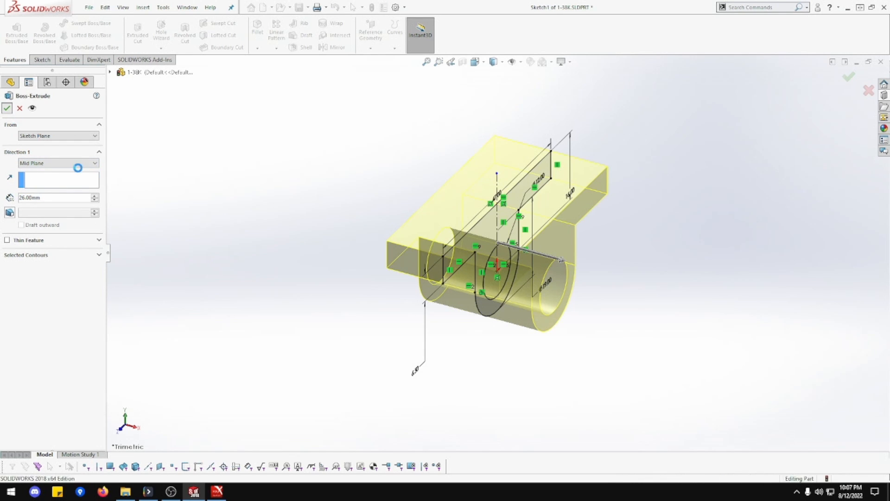
{"action": "left_click", "coordinate": [8, 108]}
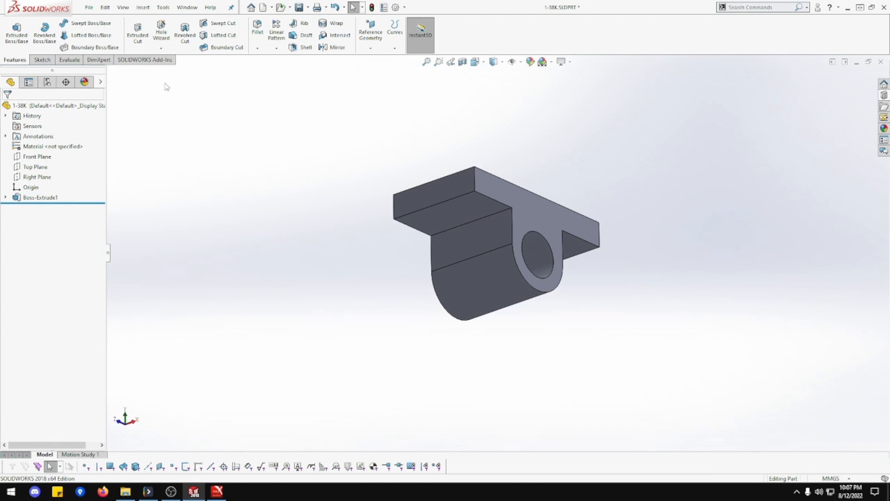
Round the two inner flange-to-upright edges with 3 mm fillets (Fillet1)
{"action": "left_click", "coordinate": [257, 32]}
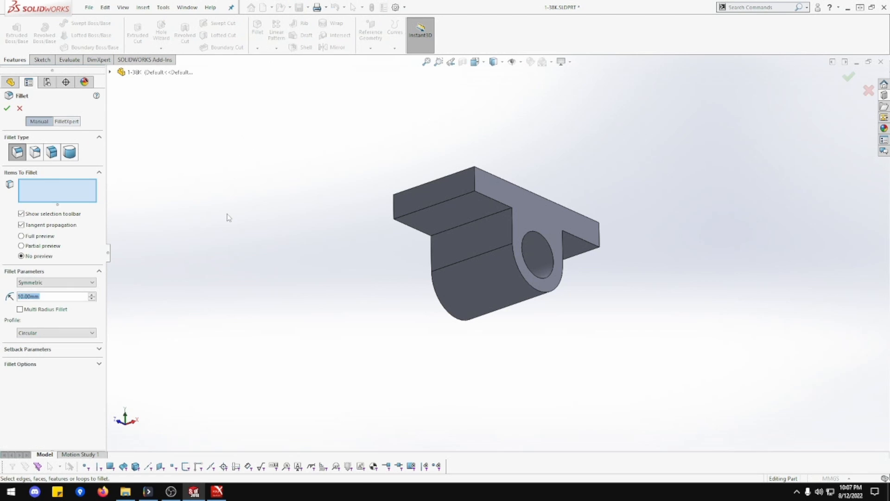
{"action": "type", "text": "3.00mm"}
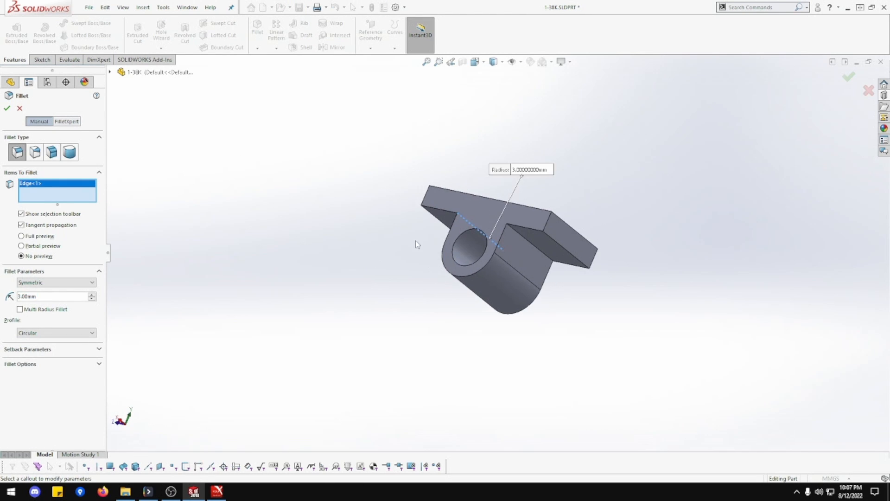
{"action": "mouse_move", "coordinate": [527, 248]}
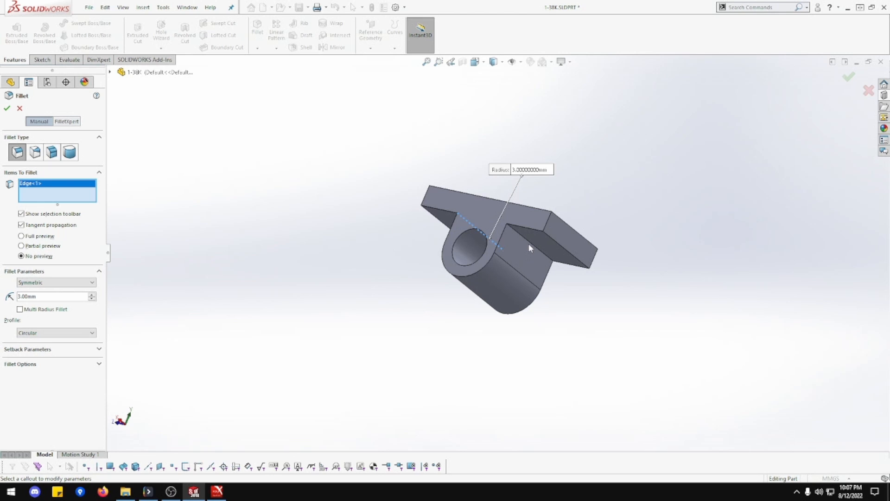
{"action": "left_click", "coordinate": [531, 247]}
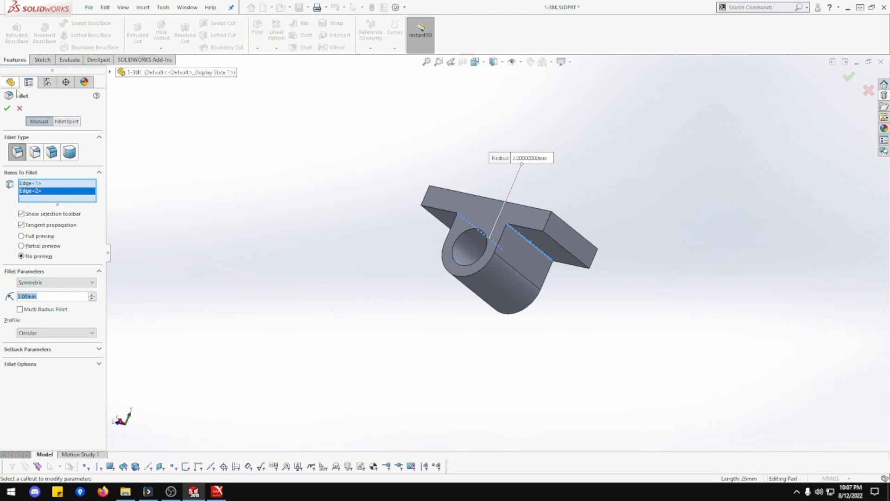
{"action": "left_click", "coordinate": [6, 107]}
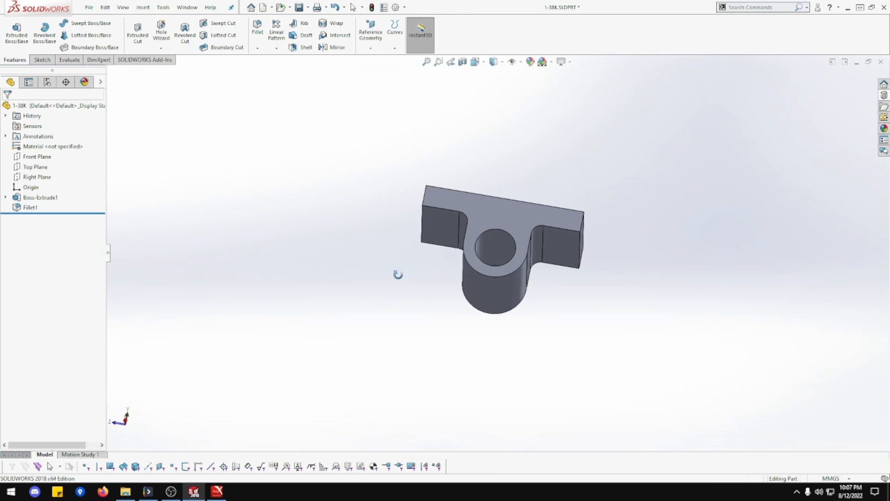
{"action": "left_click_drag", "start_coordinate": [398, 275], "coordinate": [442, 298]}
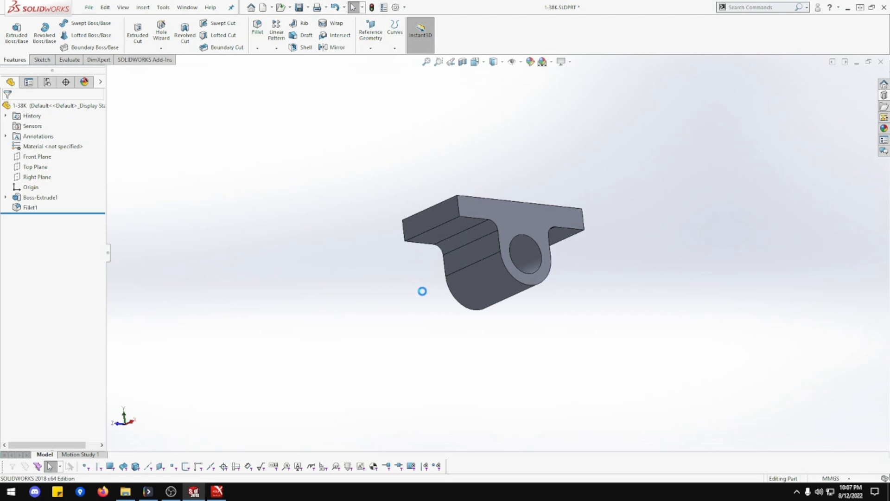
{"action": "left_click_drag", "start_coordinate": [422, 290], "coordinate": [459, 285]}
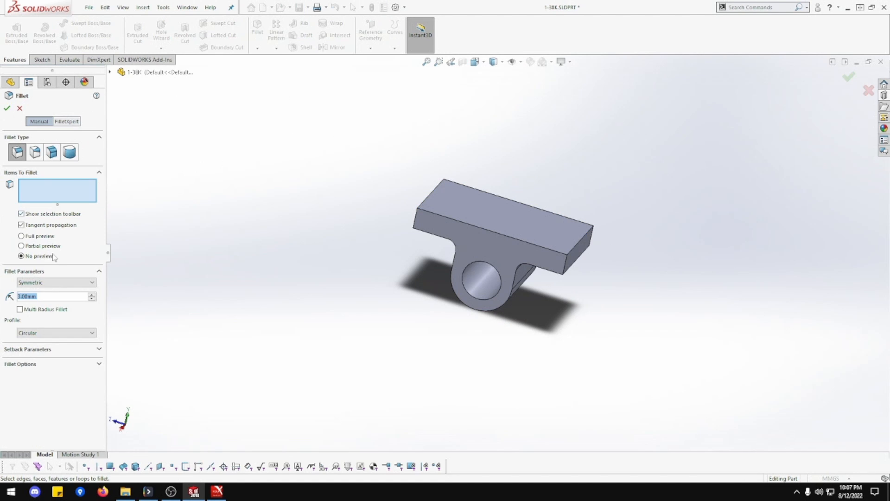
Round the four flange corner edges with a 6 mm fillet (Fillet2)
{"action": "type", "text": "6.00mm"}
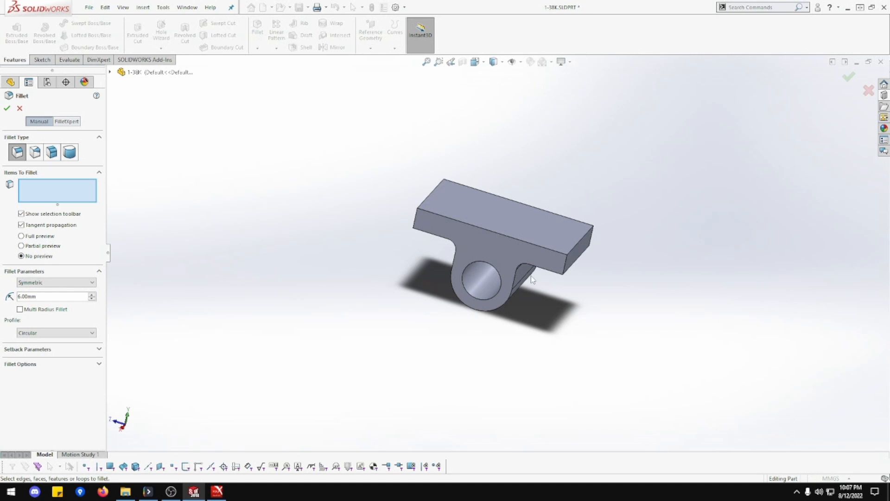
{"action": "mouse_move", "coordinate": [568, 267]}
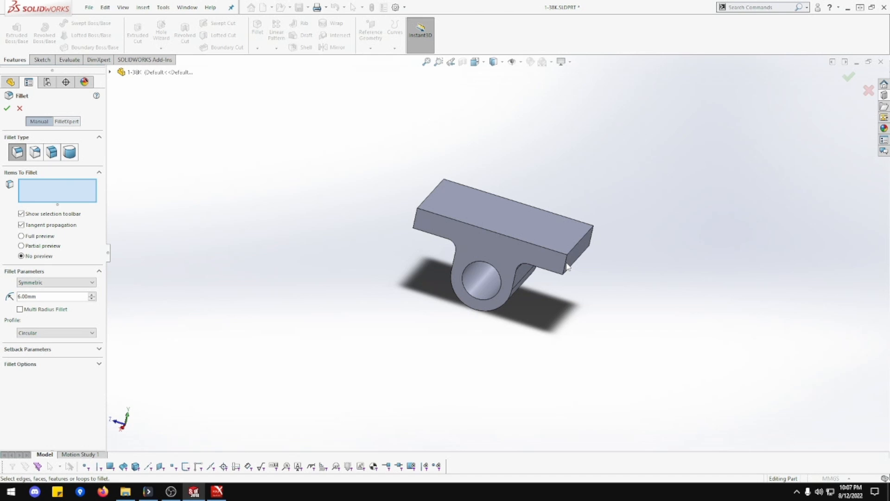
{"action": "left_click", "coordinate": [564, 267]}
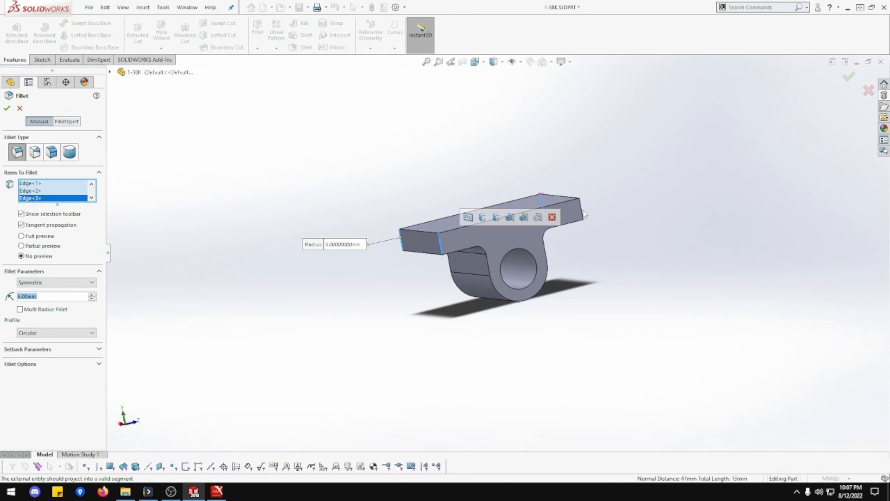
{"action": "left_click", "coordinate": [583, 213]}
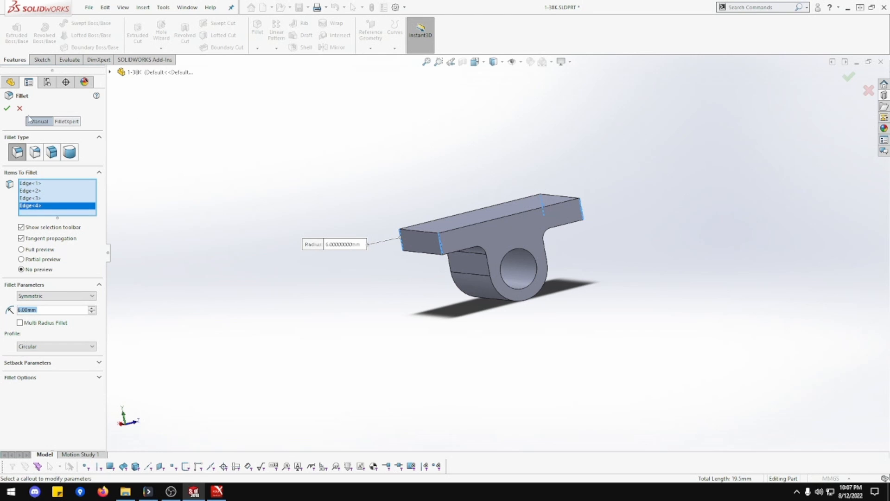
{"action": "left_click", "coordinate": [6, 107]}
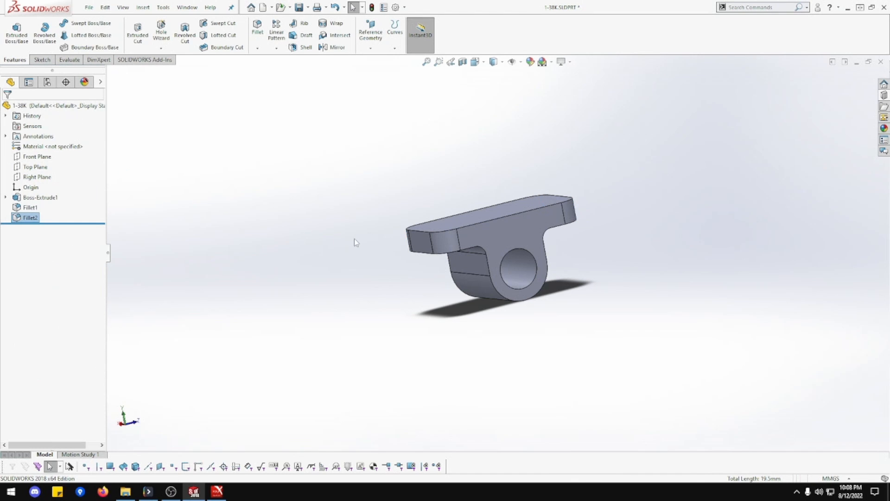
Start a sketch on the flange top face and draw two circles near its ends
{"action": "right_click", "coordinate": [489, 233]}
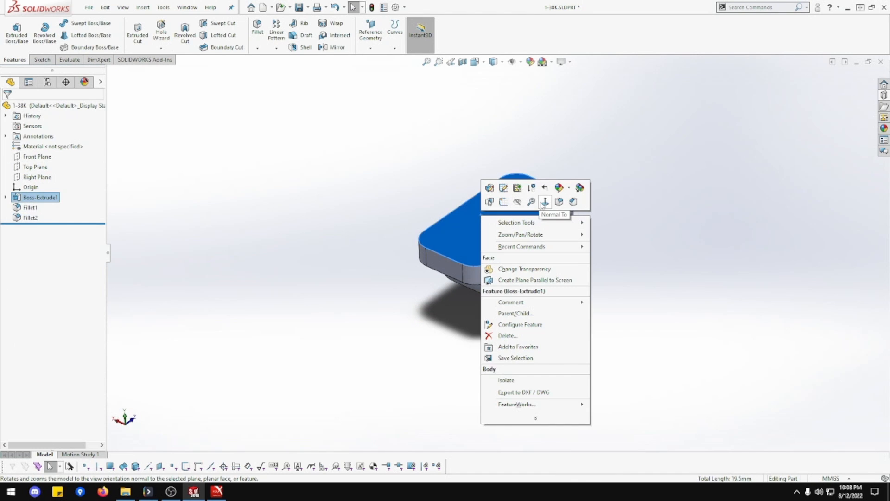
{"action": "left_click", "coordinate": [545, 202]}
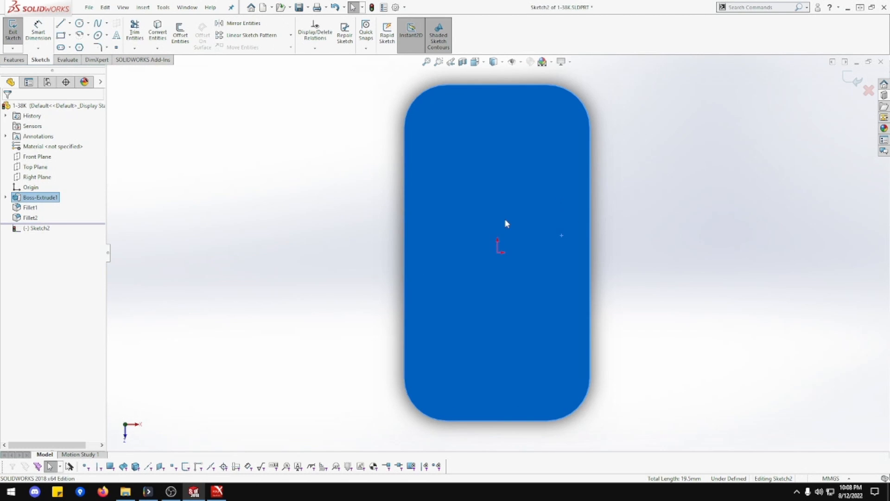
{"action": "left_click", "coordinate": [77, 23]}
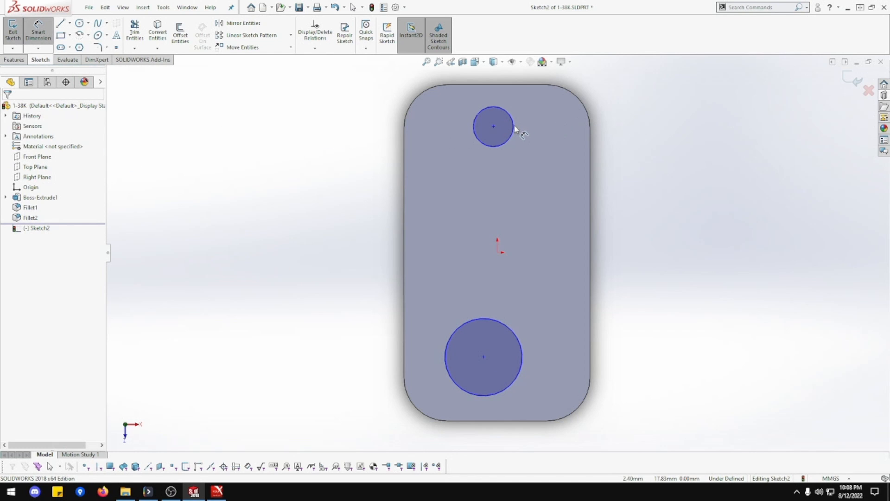
Dimension both circles Ø5, align their centres vertically and set them 6 mm from the flange ends
{"action": "left_click", "coordinate": [492, 126]}
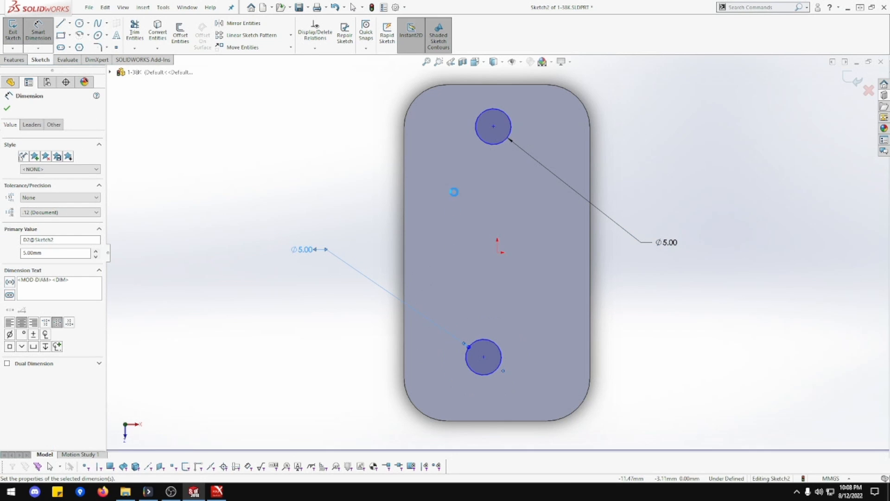
{"action": "left_click", "coordinate": [493, 126]}
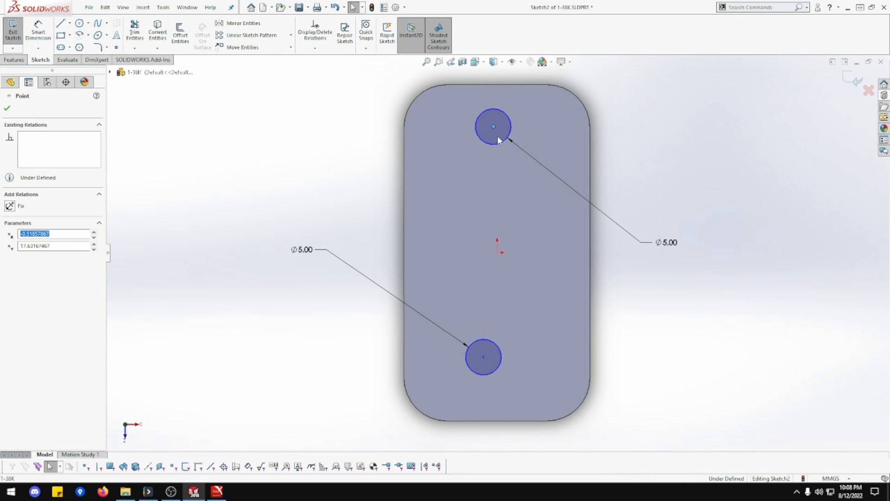
{"action": "left_click", "coordinate": [499, 252]}
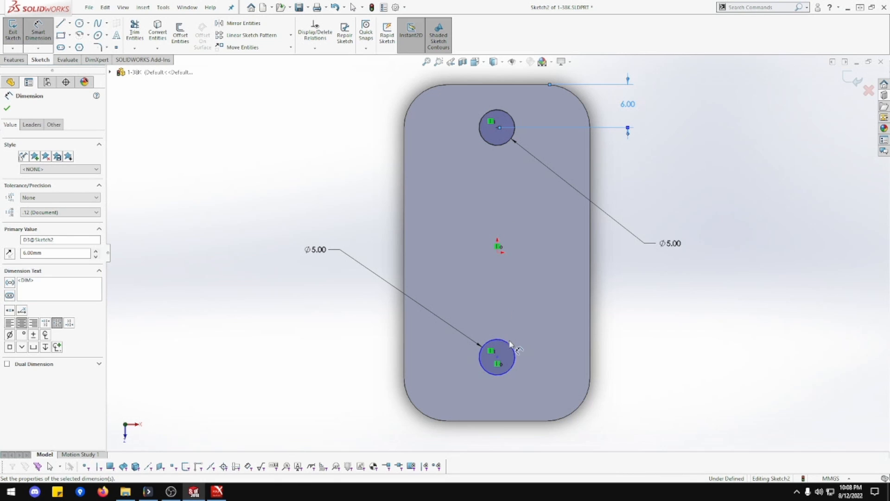
{"action": "left_click", "coordinate": [497, 358]}
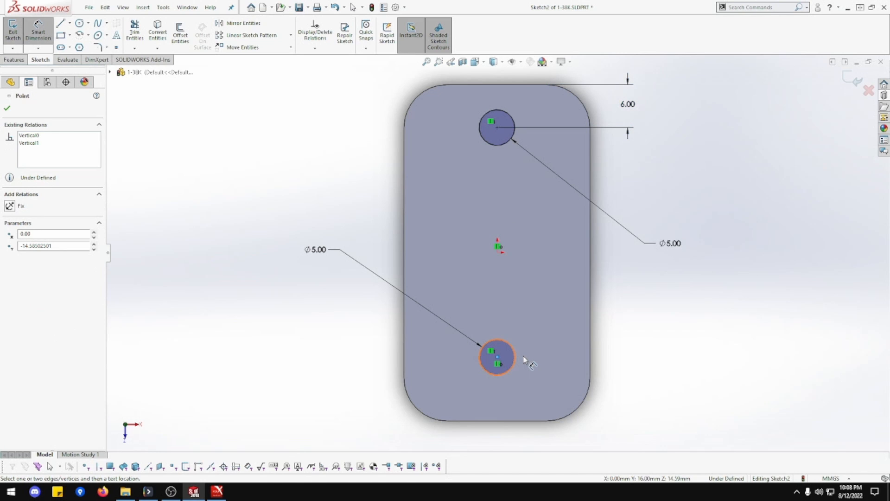
{"action": "left_click", "coordinate": [51, 233]}
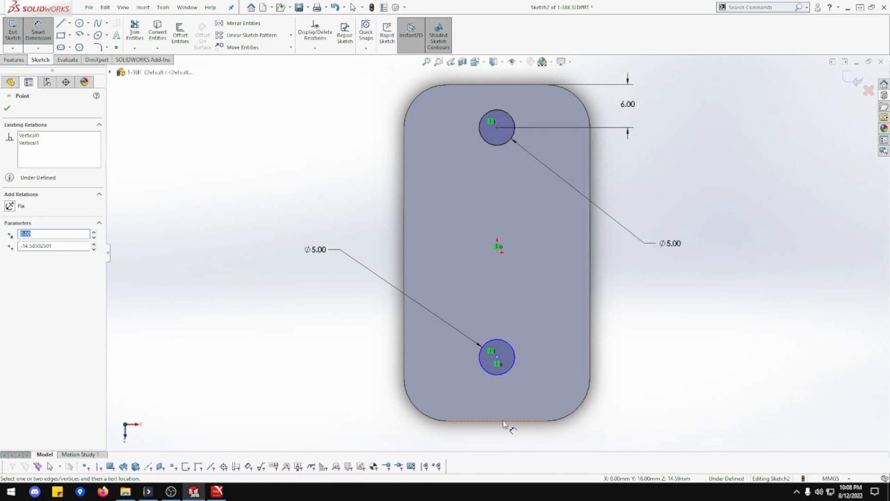
{"action": "left_click", "coordinate": [505, 424]}
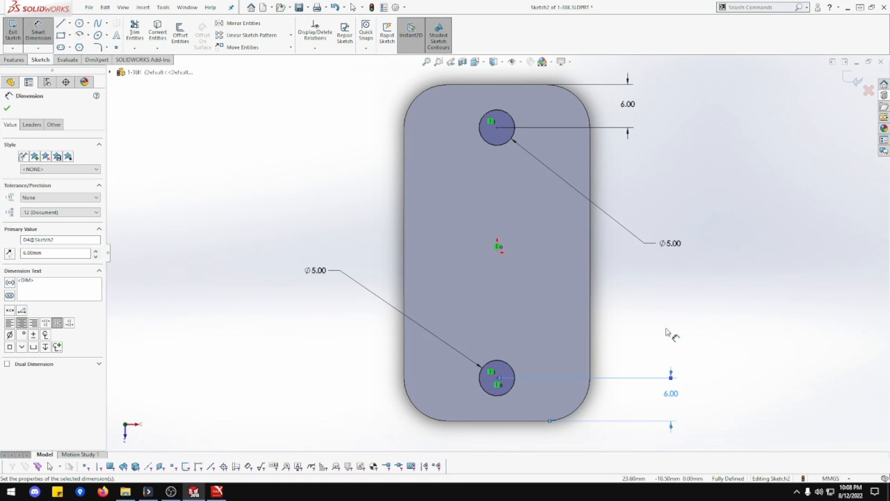
{"action": "mouse_move", "coordinate": [449, 267]}
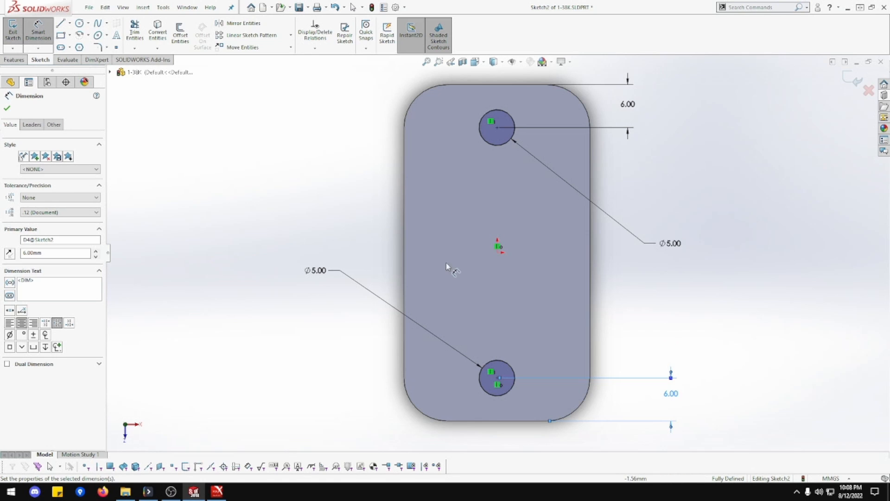
{"action": "left_click", "coordinate": [14, 59]}
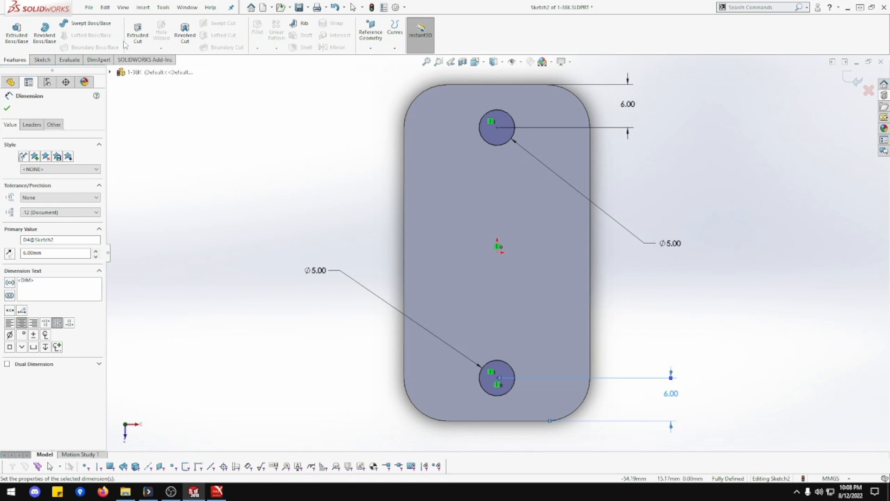
Cut the two Ø5 circles Through All as Cut-Extrude1
{"action": "left_click", "coordinate": [137, 35]}
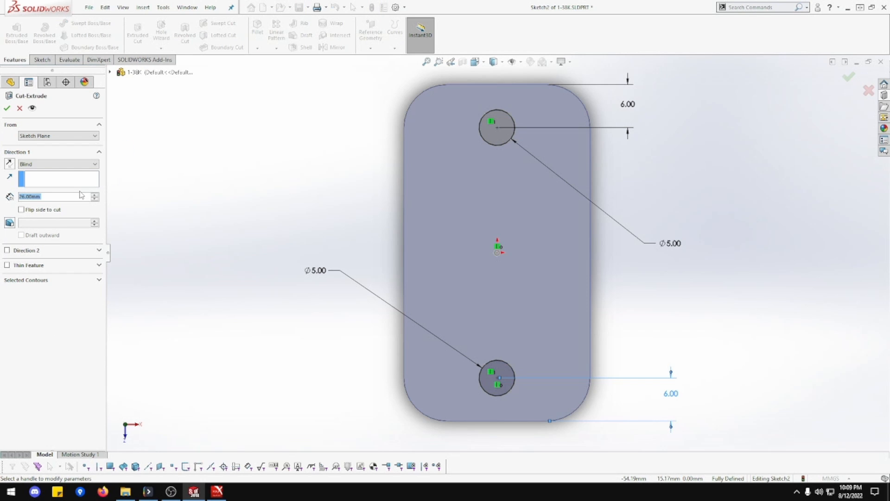
{"action": "left_click", "coordinate": [57, 165]}
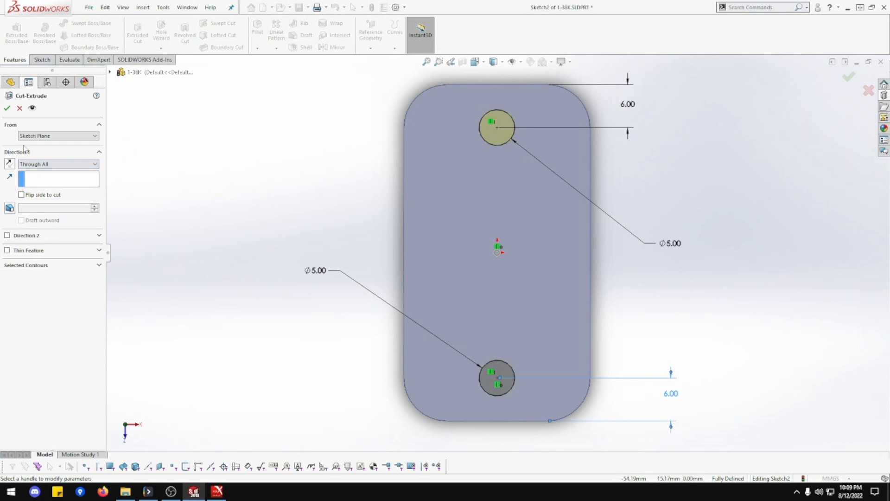
{"action": "left_click", "coordinate": [6, 108]}
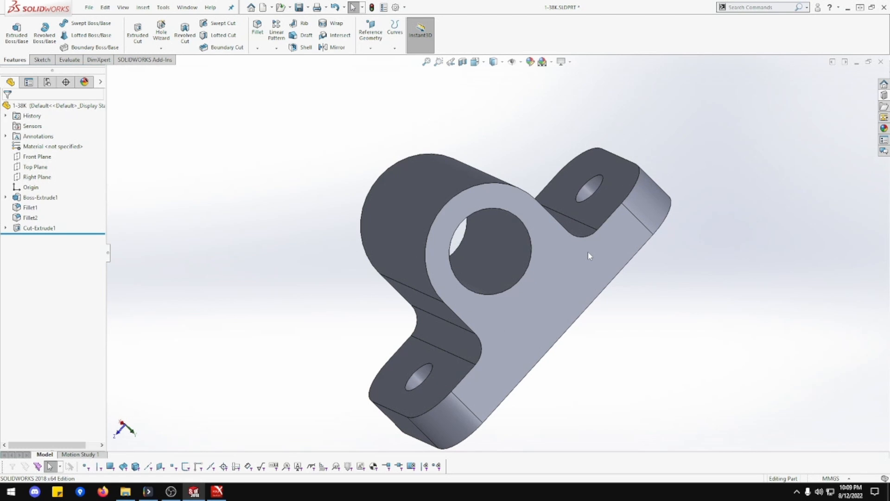
{"action": "mouse_move", "coordinate": [509, 234]}
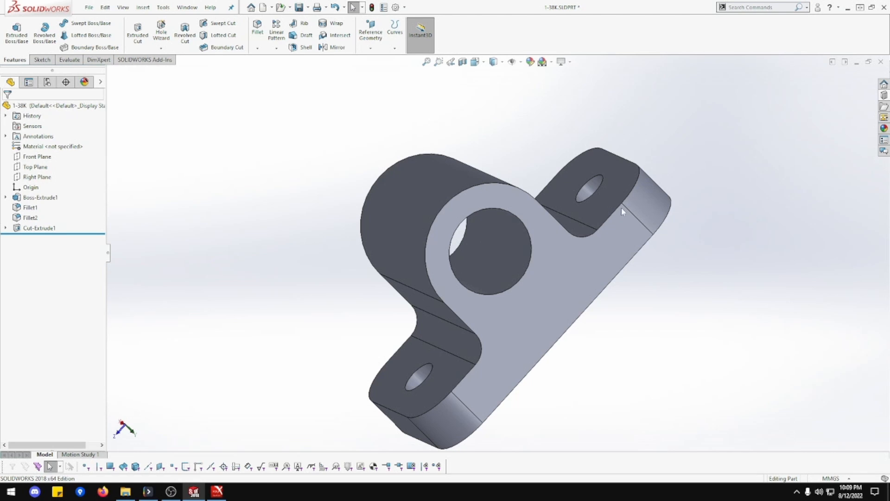
{"action": "mouse_move", "coordinate": [579, 184]}
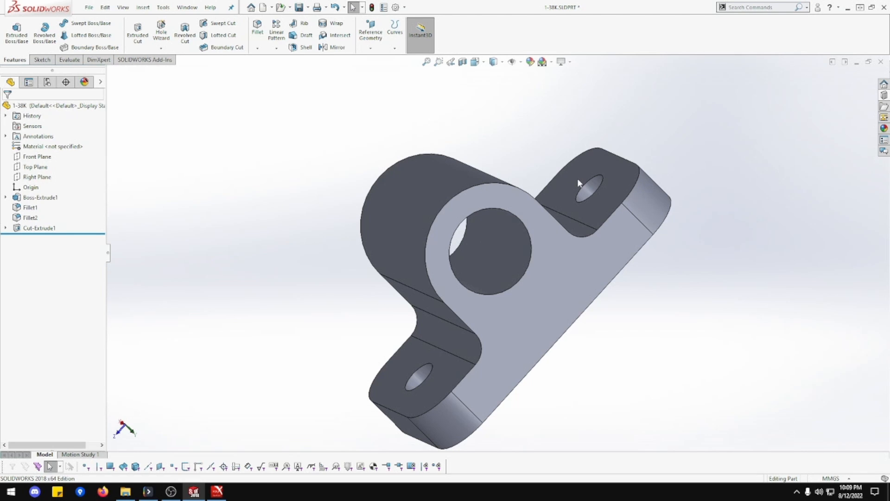
{"action": "mouse_move", "coordinate": [559, 254]}
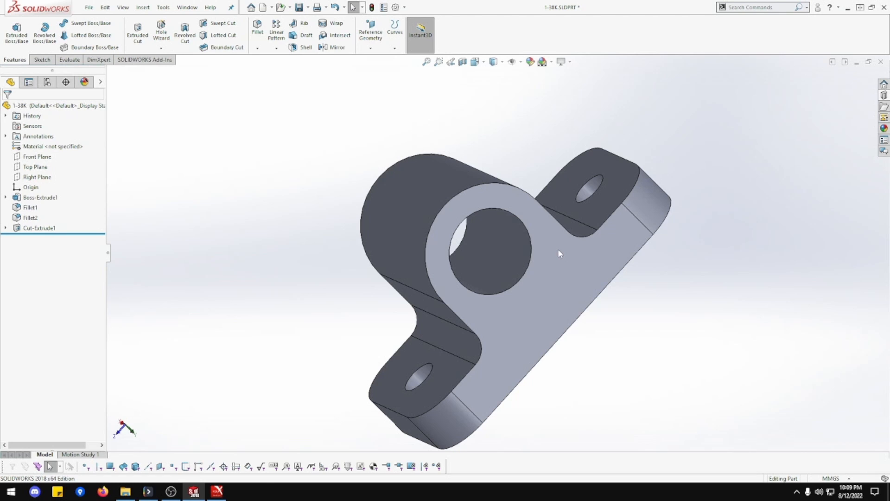